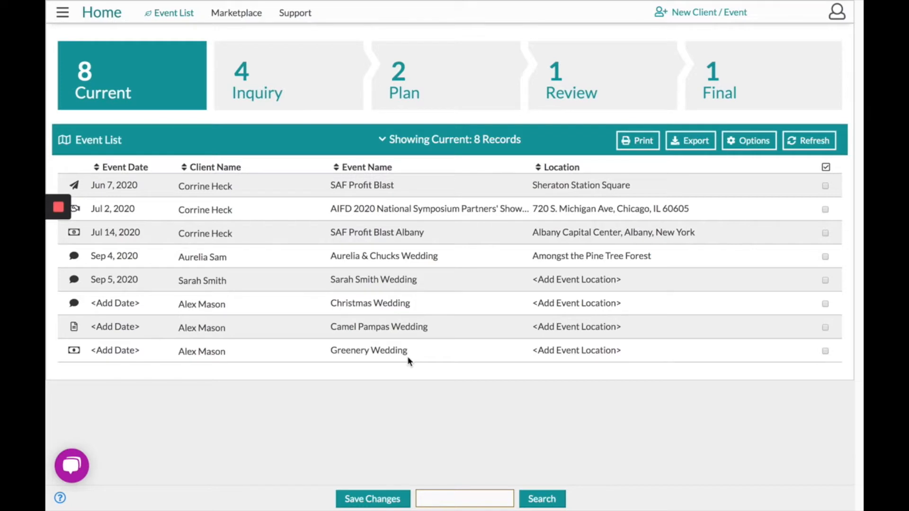
mouse_move(344, 338)
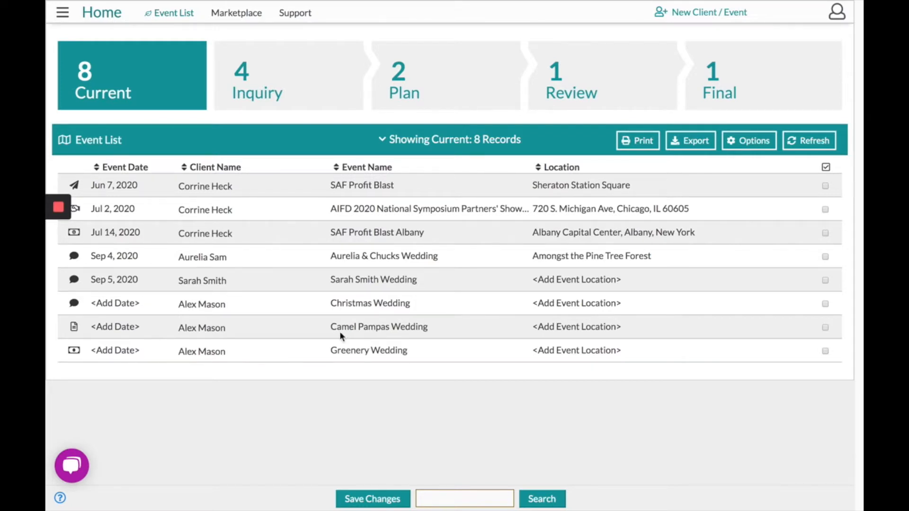
mouse_move(197, 250)
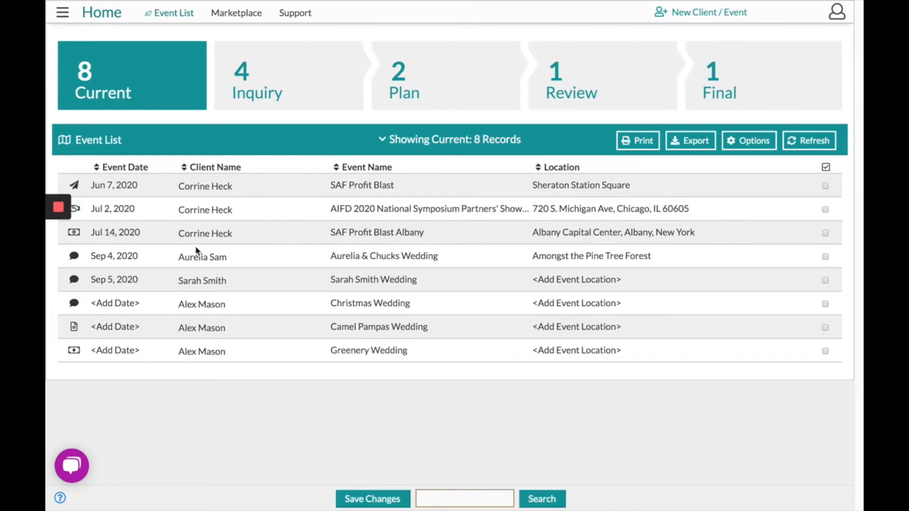
mouse_move(189, 250)
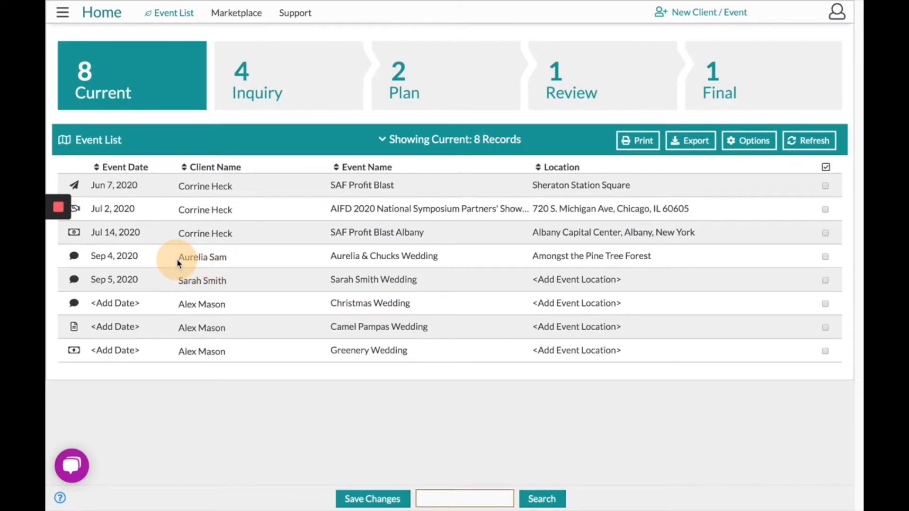
mouse_move(180, 261)
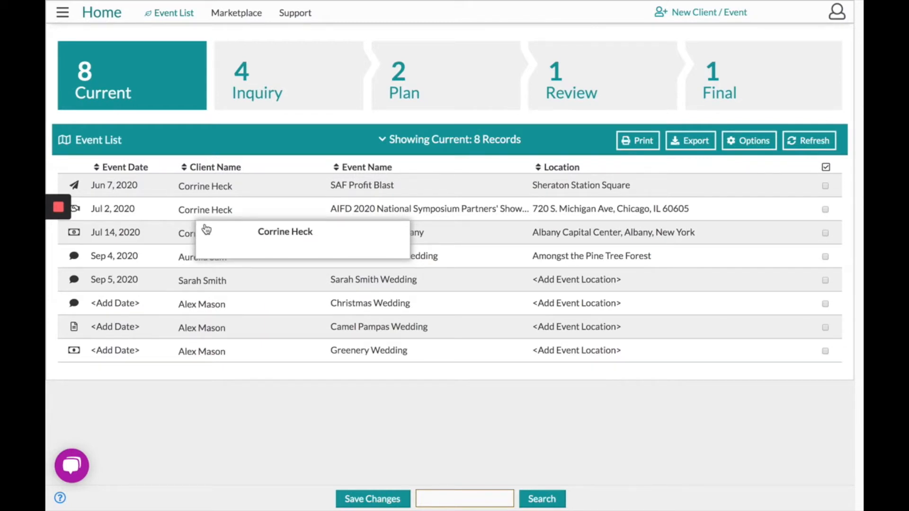
mouse_move(206, 282)
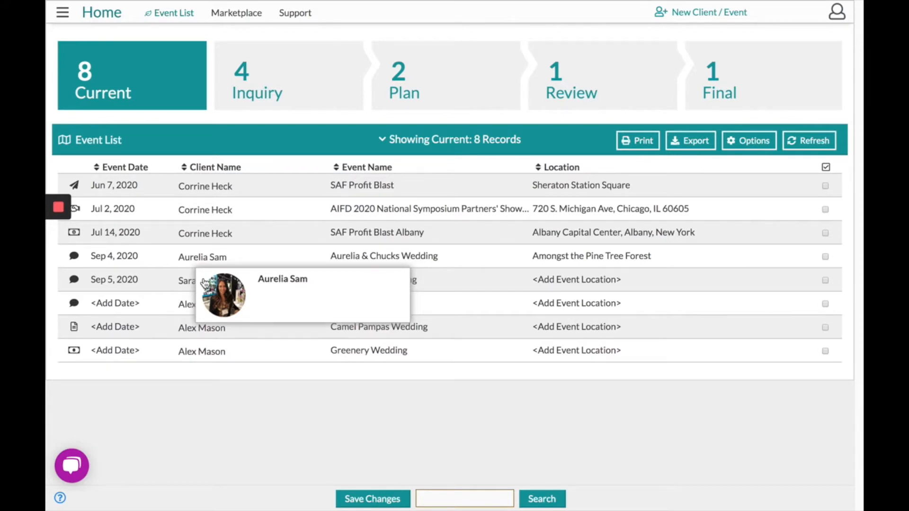
mouse_move(367, 258)
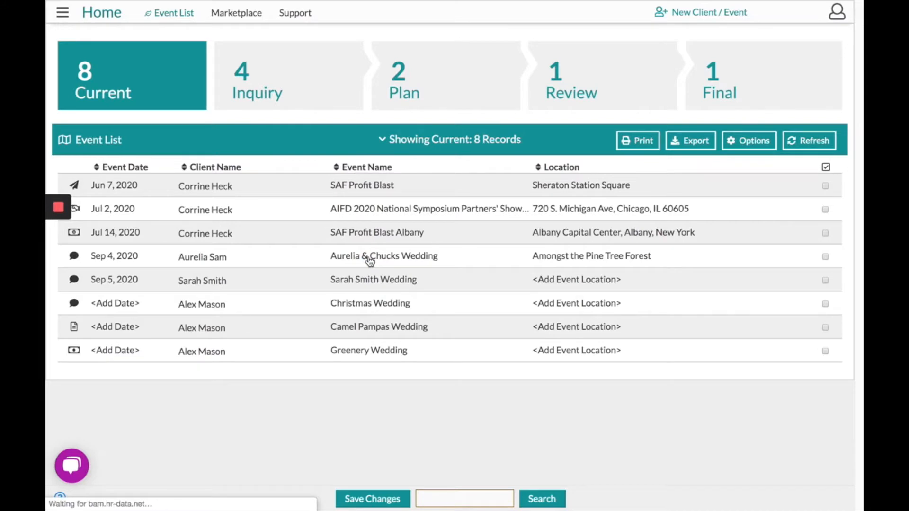
- Open the Aurelia & Chucks Wedding event and scroll through its Details page
click(384, 256)
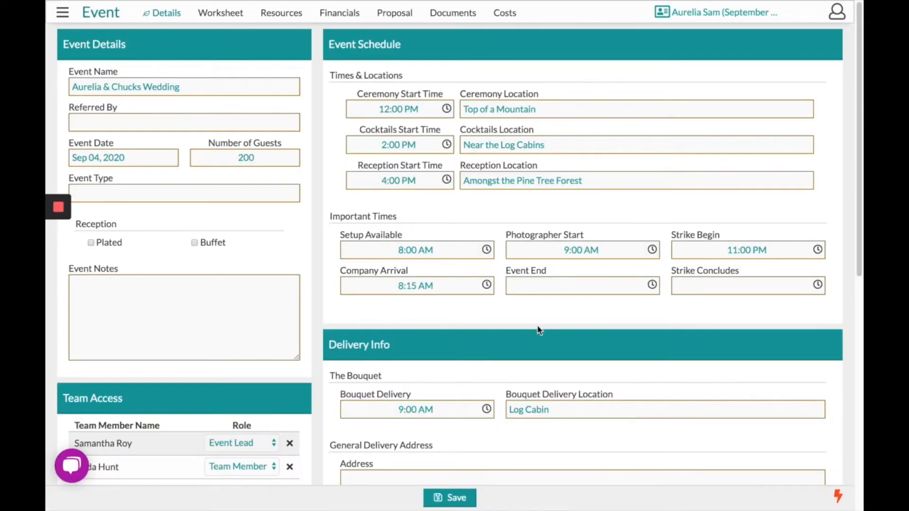
scroll(down, 3)
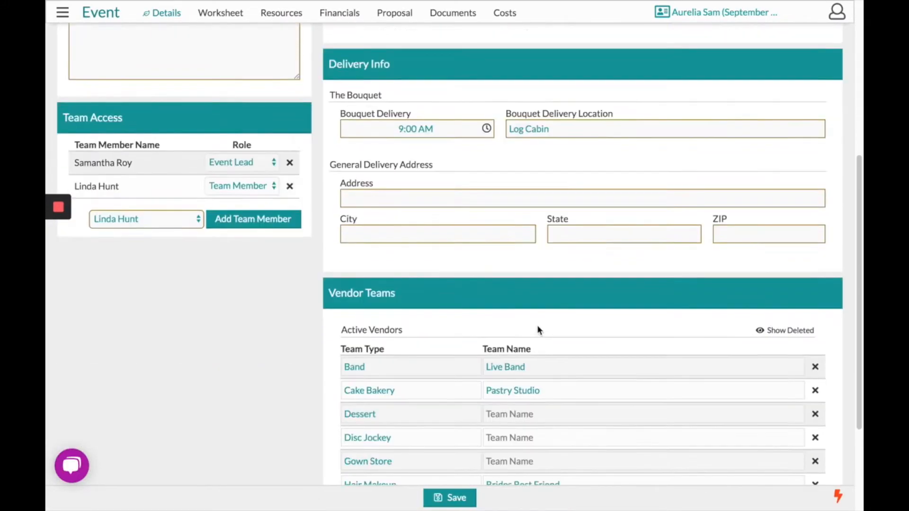
scroll(up, 3)
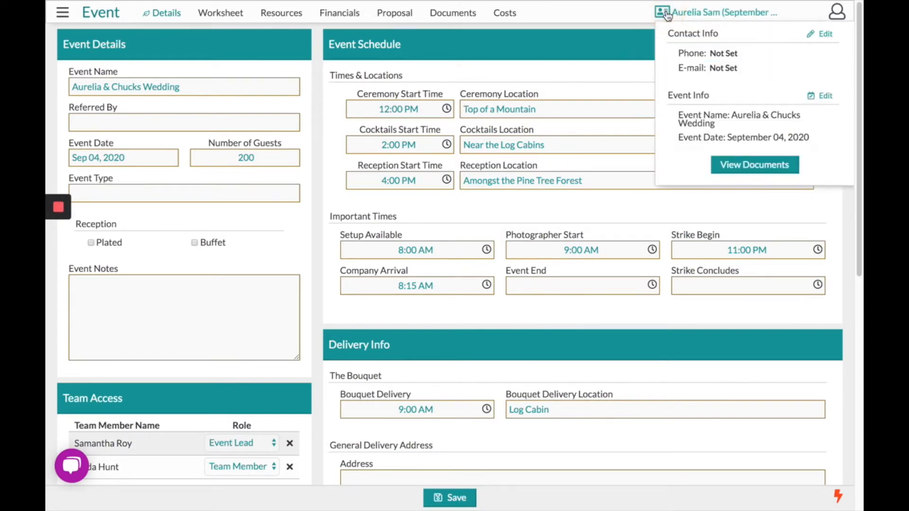
mouse_move(830, 35)
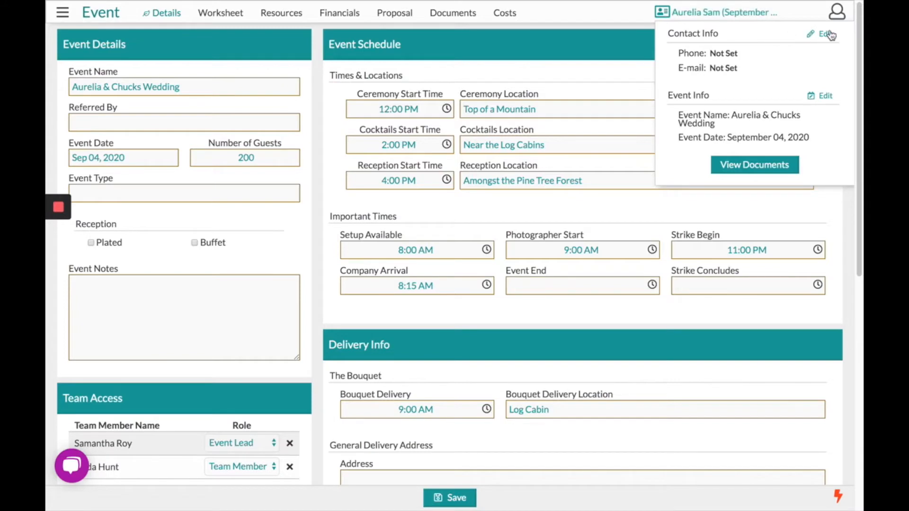
click(827, 33)
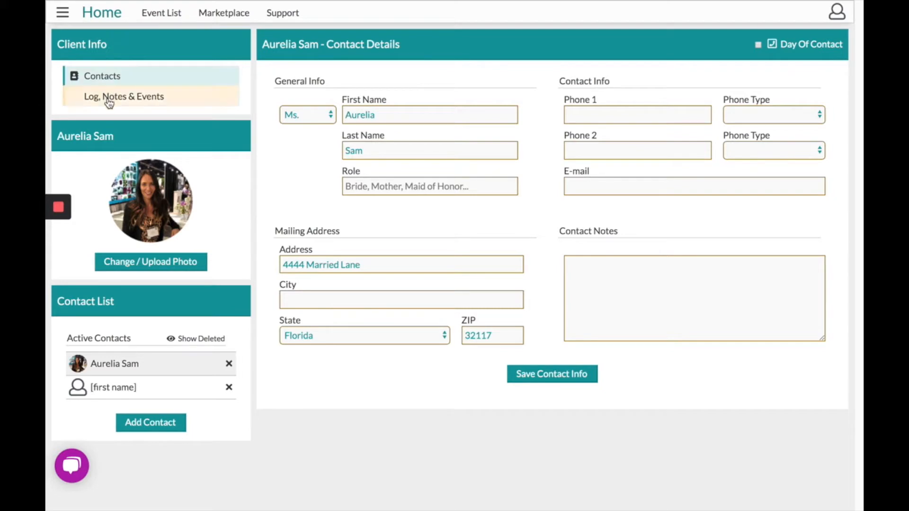
mouse_move(158, 103)
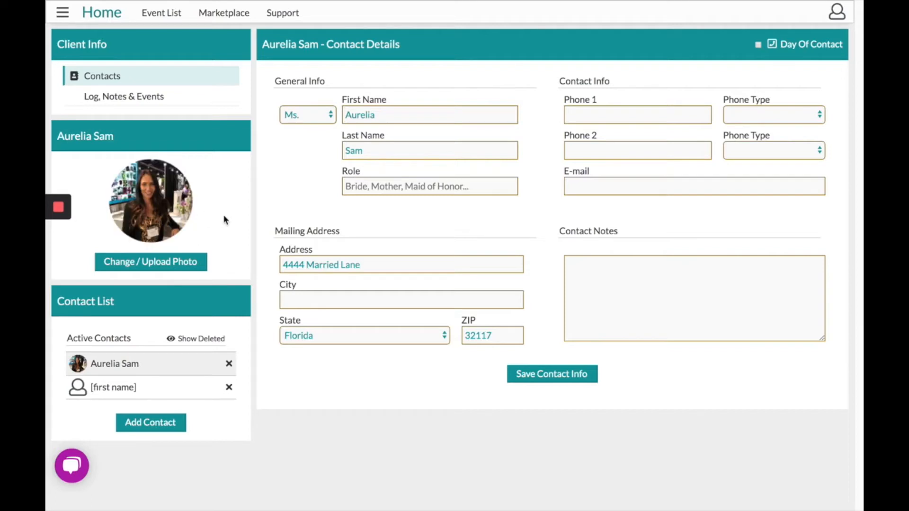
mouse_move(171, 294)
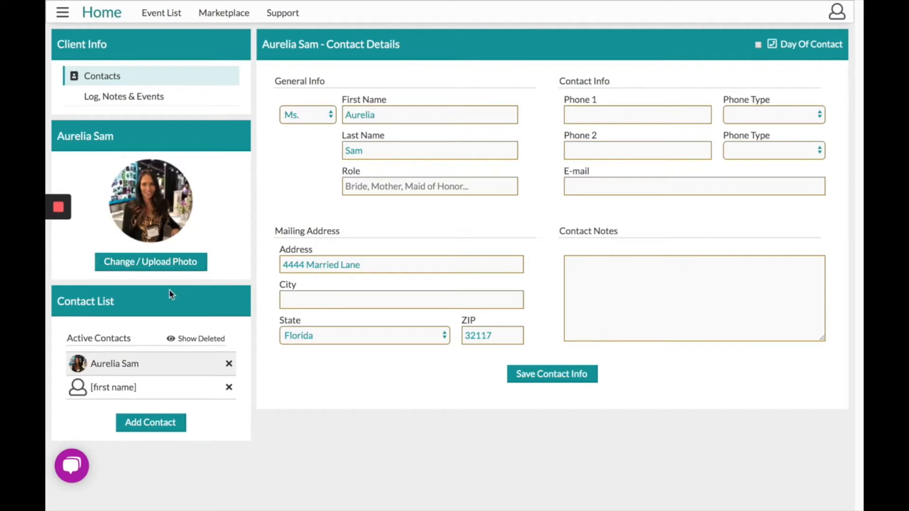
mouse_move(137, 363)
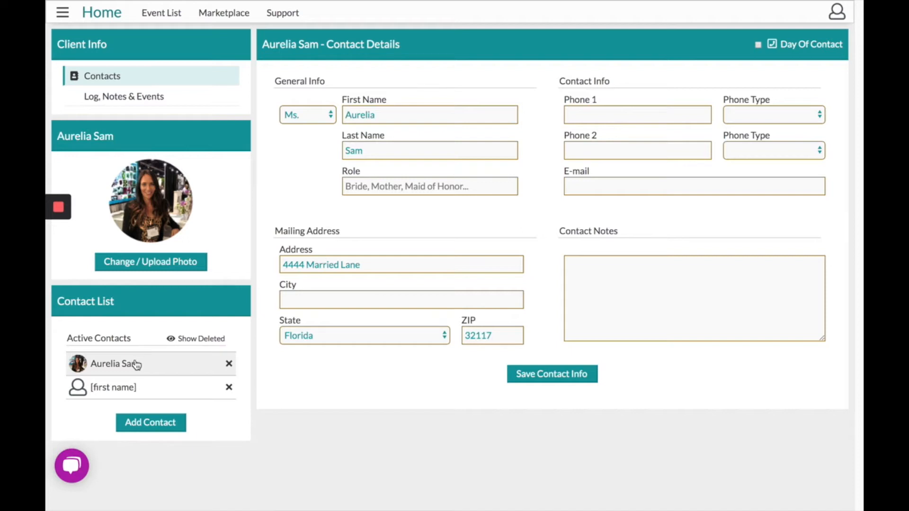
mouse_move(139, 370)
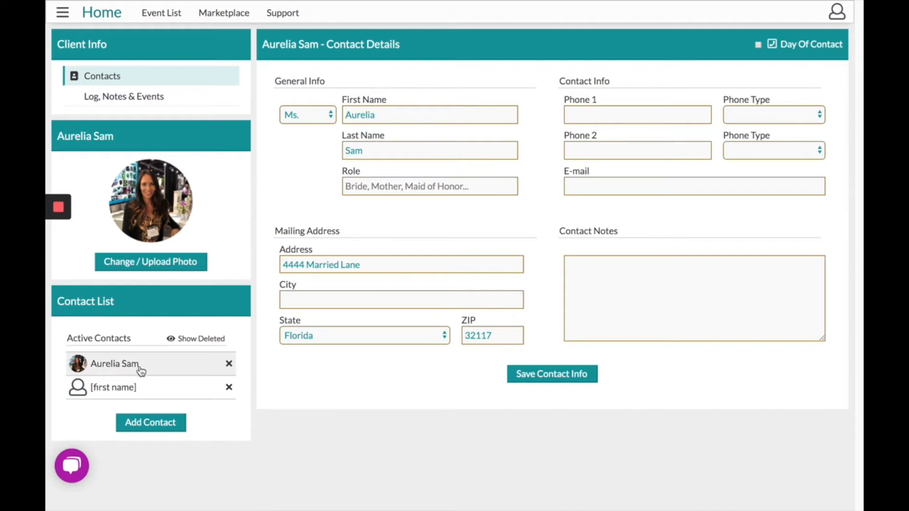
mouse_move(121, 398)
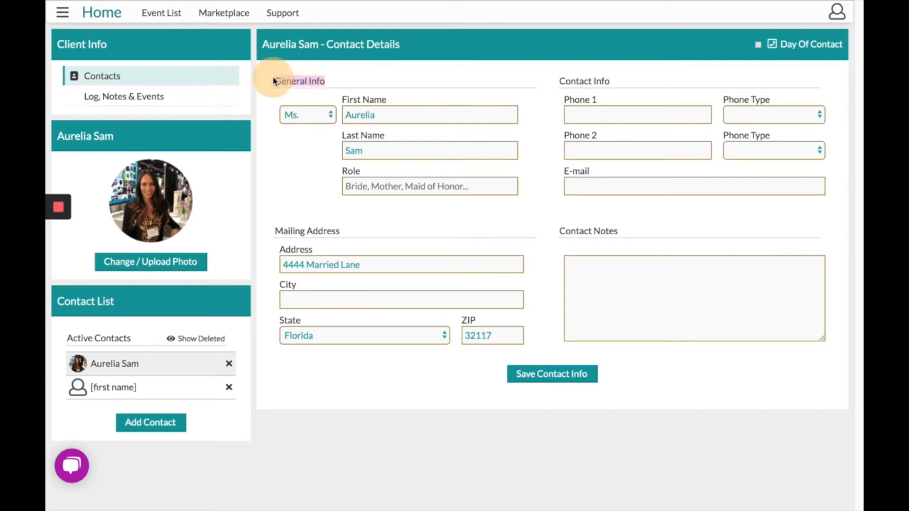
mouse_move(388, 91)
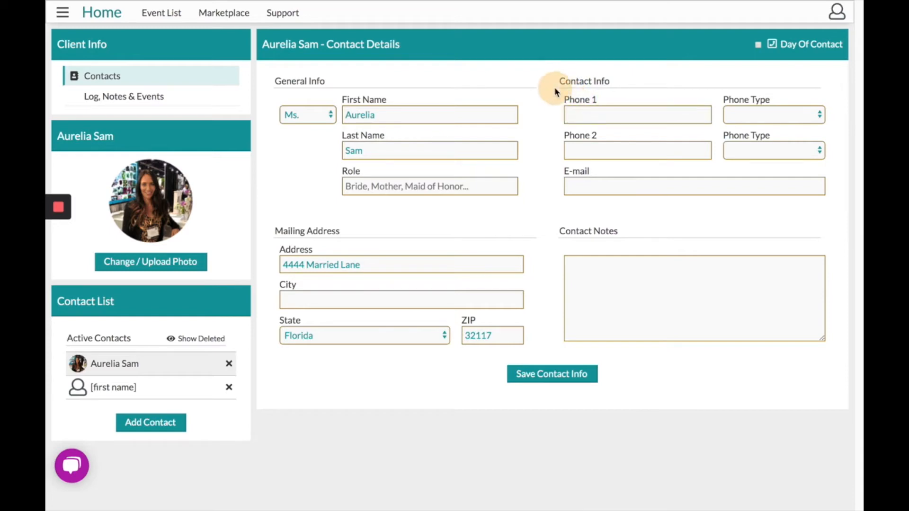
mouse_move(130, 99)
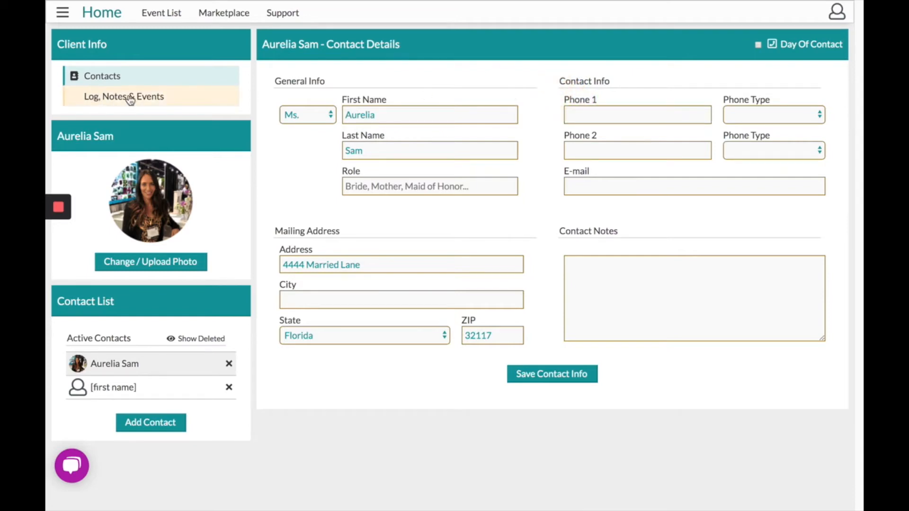
- Log a 'First meeting' activity with details 'detailed' and save the entry
click(124, 97)
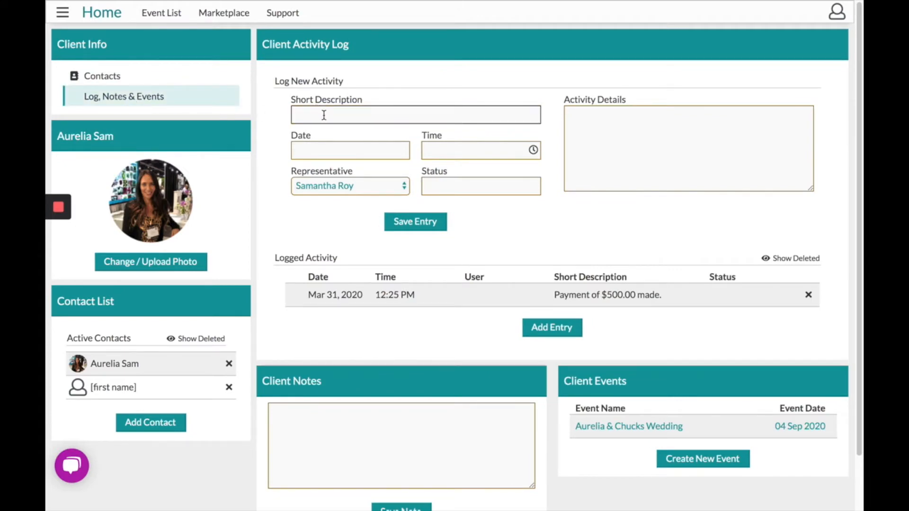
text(Firs)
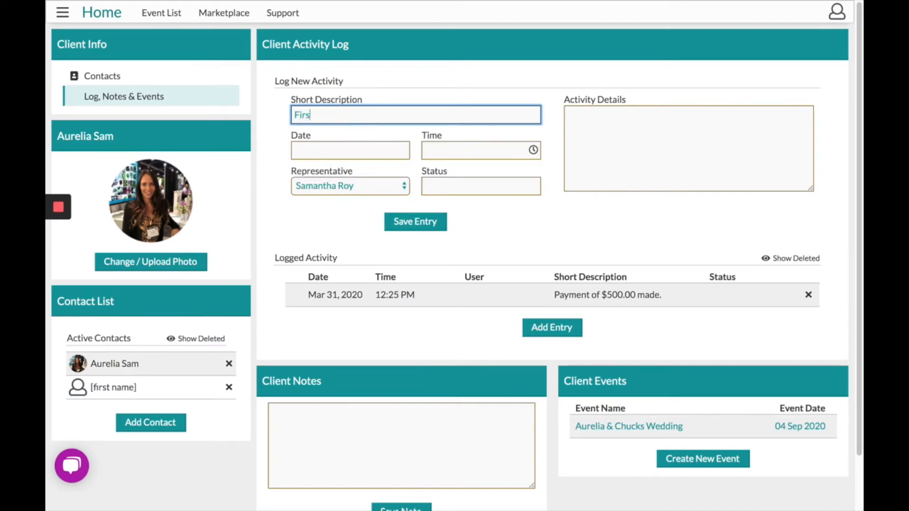
text(t meeting)
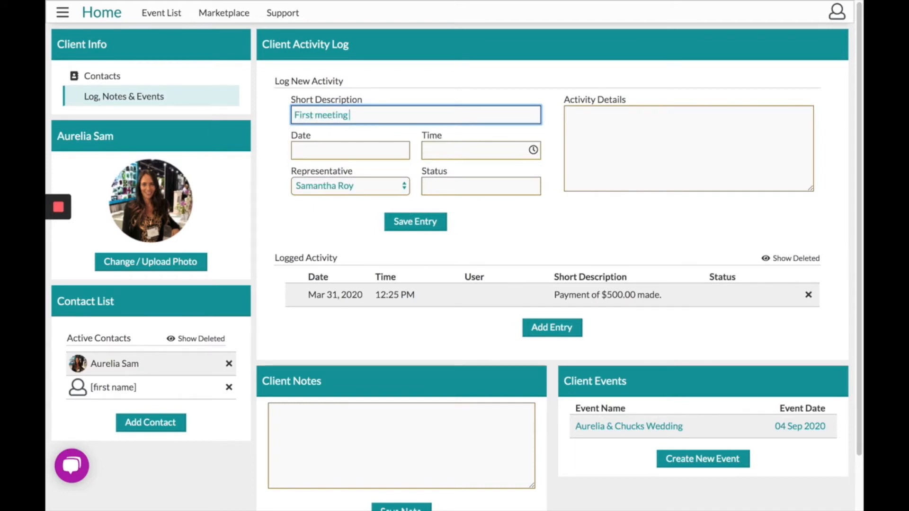
text(det)
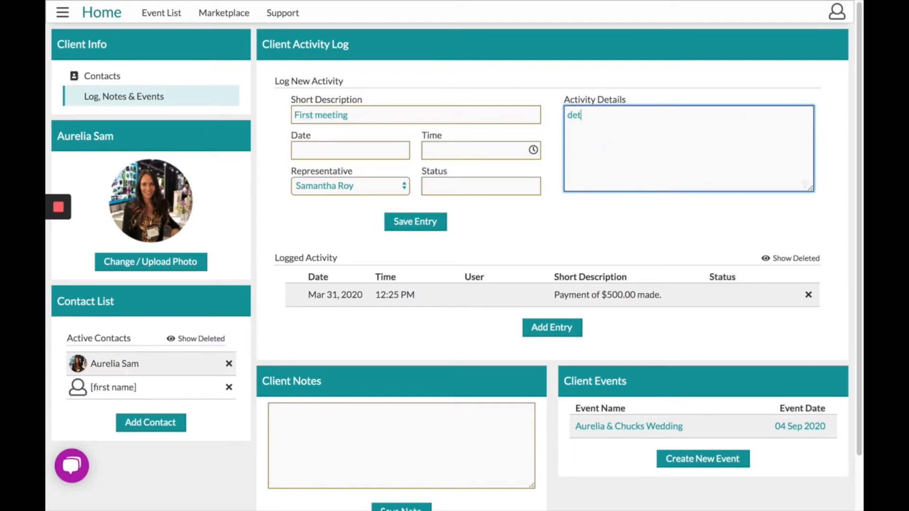
text(ailed)
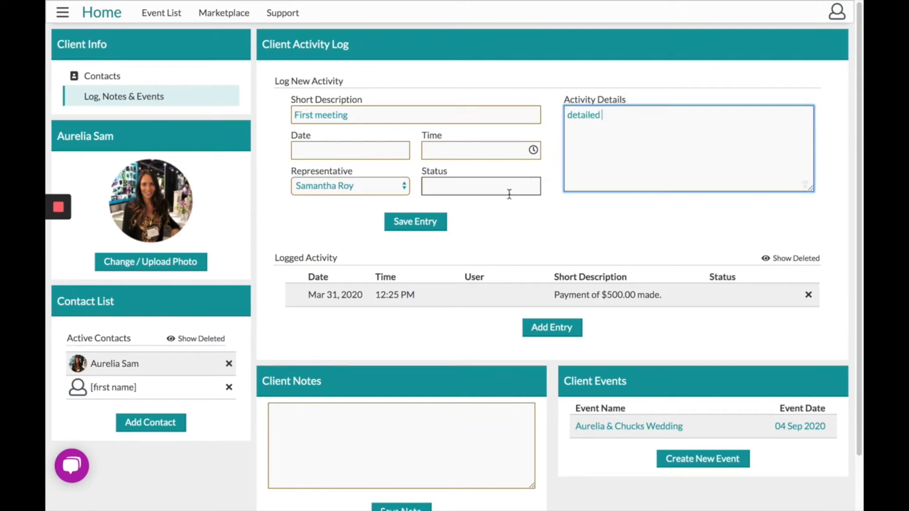
click(415, 222)
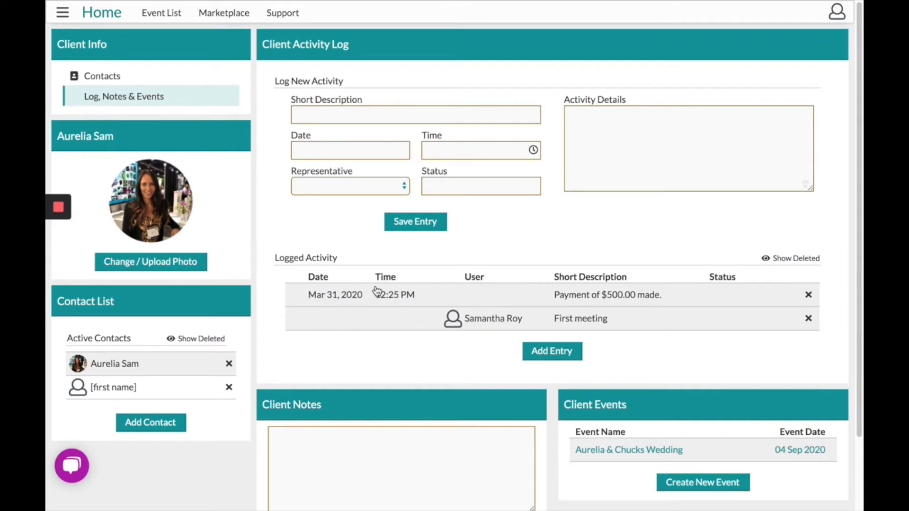
scroll(down, 3)
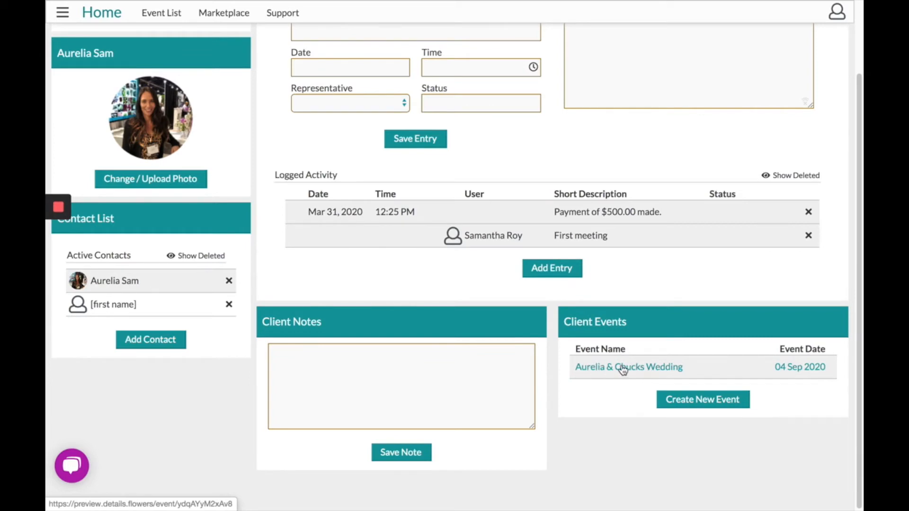
mouse_move(687, 389)
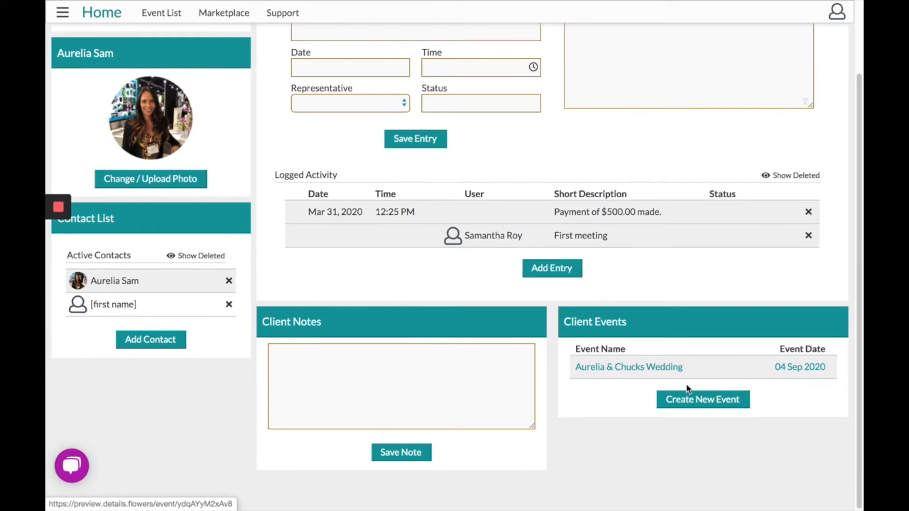
mouse_move(702, 400)
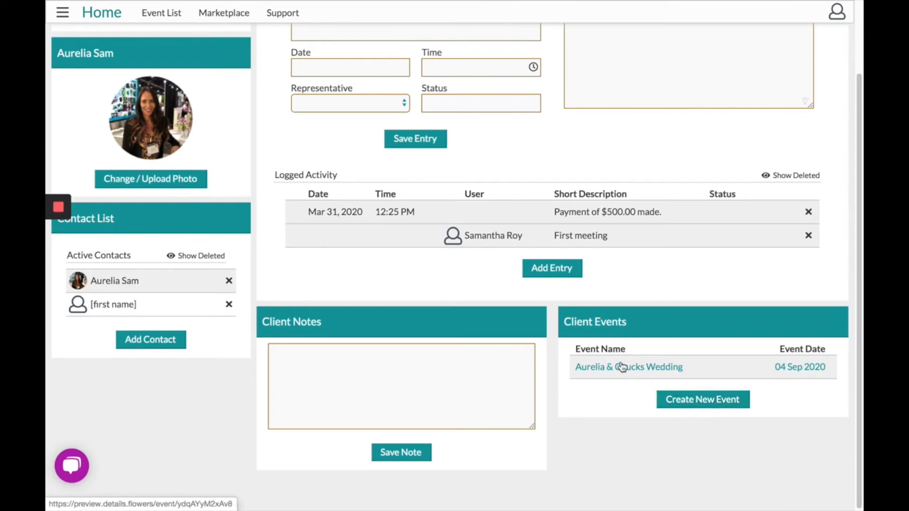
- Select the Aurelia & Chucks Wedding link under Client Events
click(628, 366)
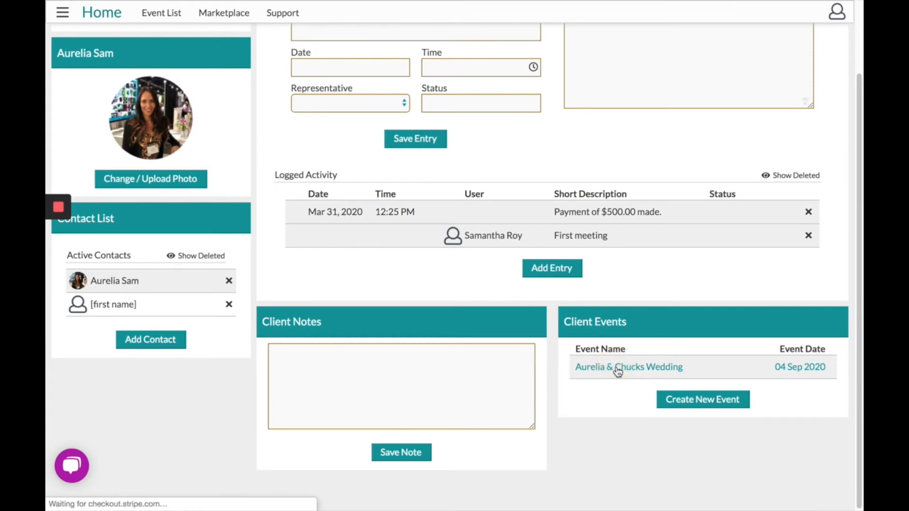
- Review the wedding's Event Details page down to Team Access, then return to top
click(629, 366)
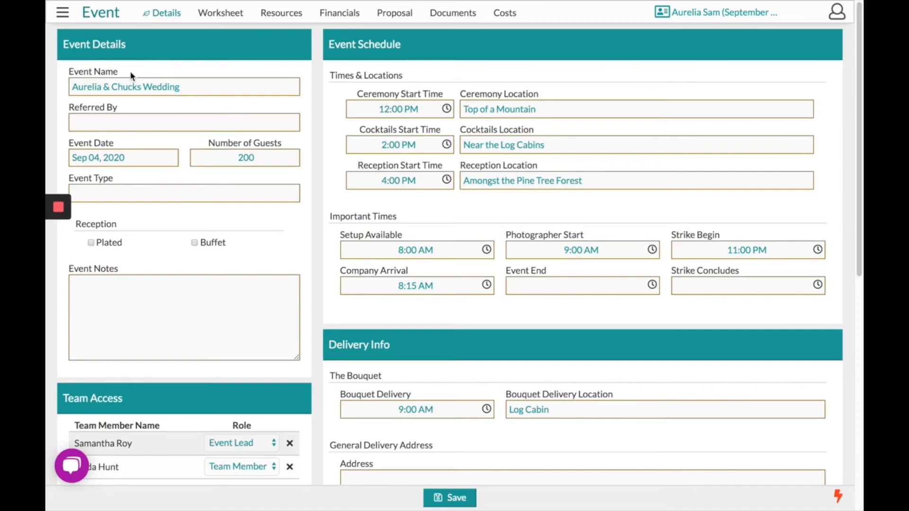
scroll(down, 3)
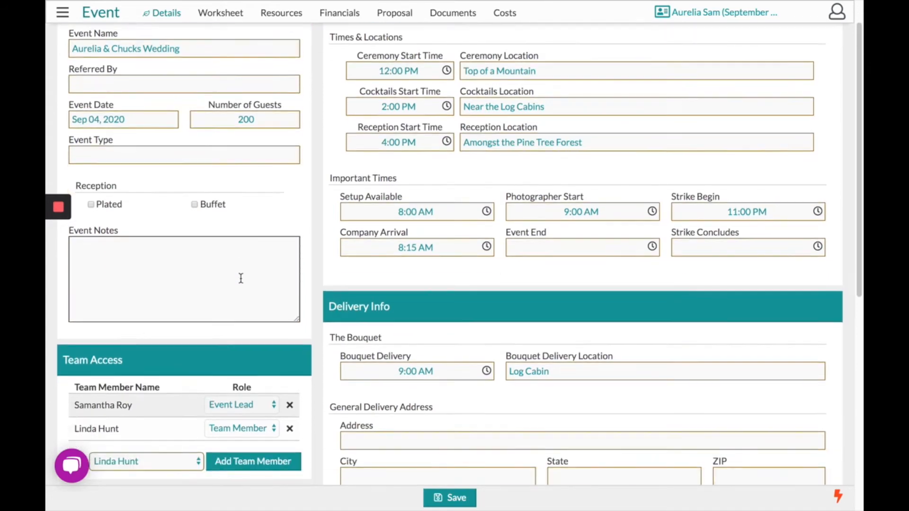
scroll(down, 3)
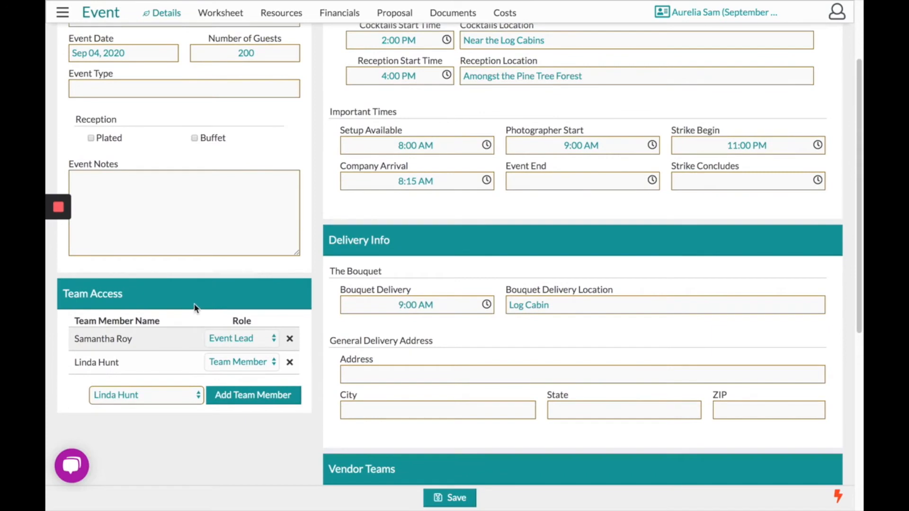
mouse_move(235, 367)
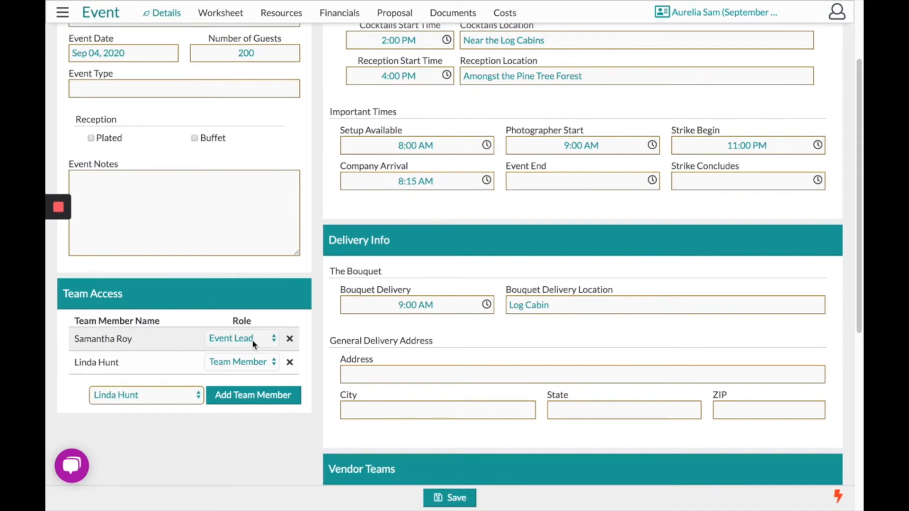
mouse_move(204, 364)
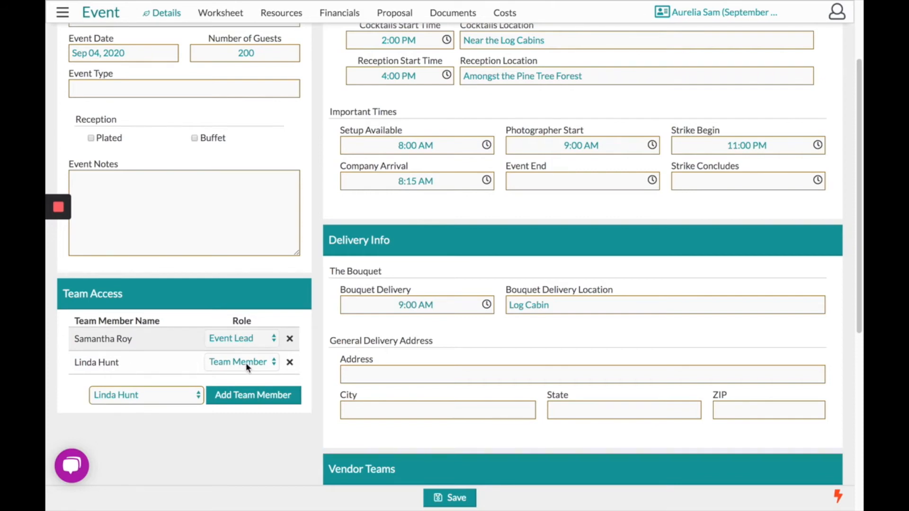
scroll(down, 3)
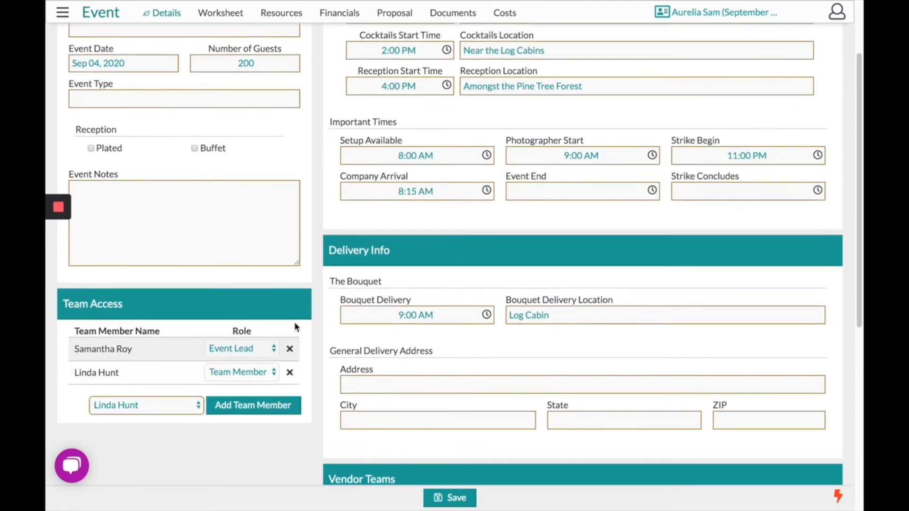
scroll(up, 3)
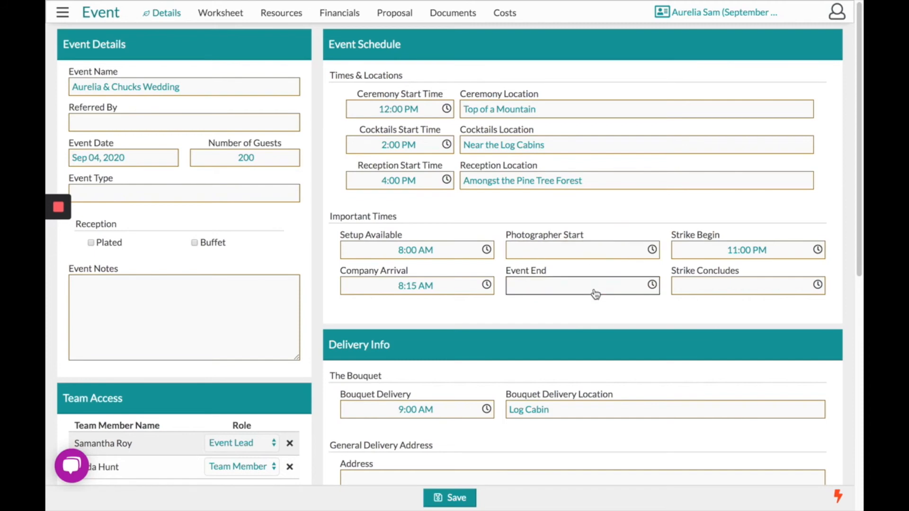
- Scroll the Event Details page down to the Vendor Teams list
scroll(down, 3)
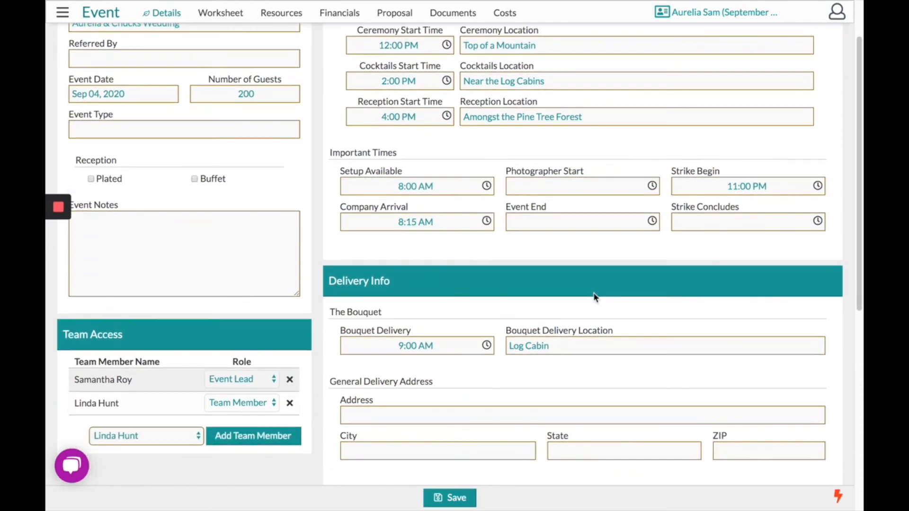
scroll(down, 3)
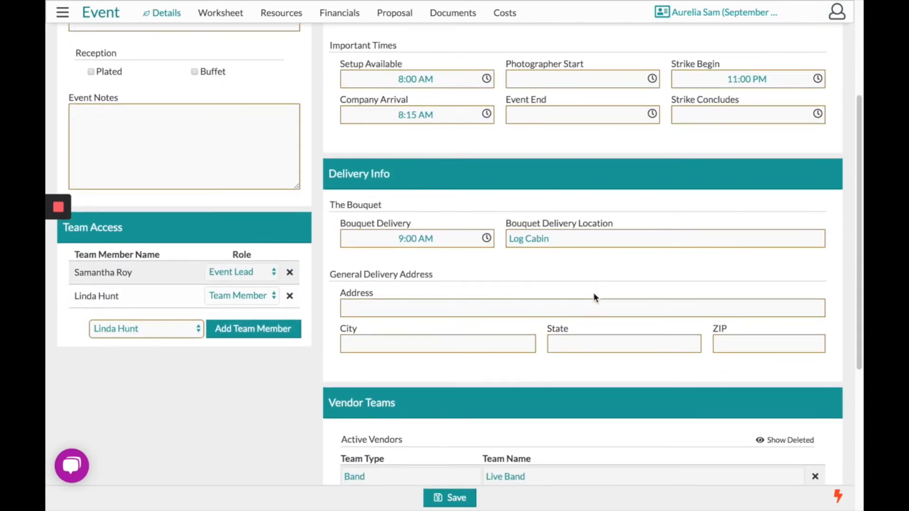
scroll(down, 3)
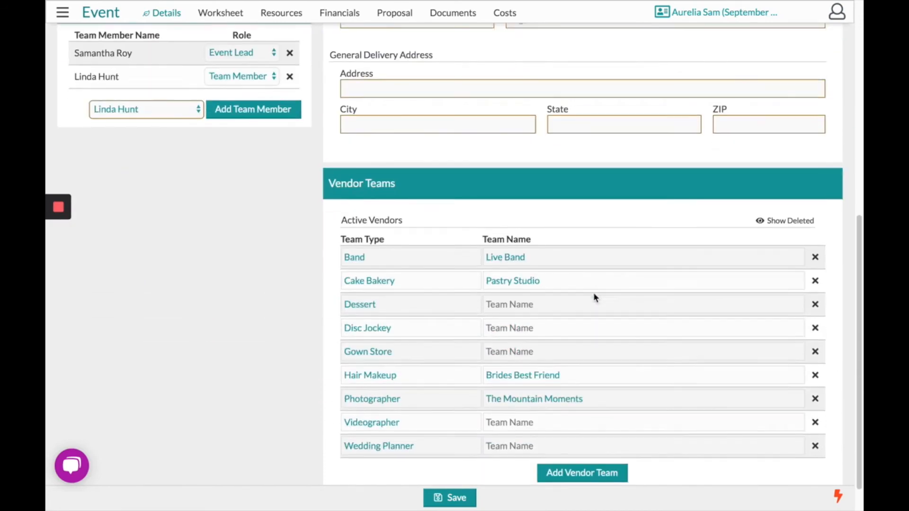
scroll(down, 3)
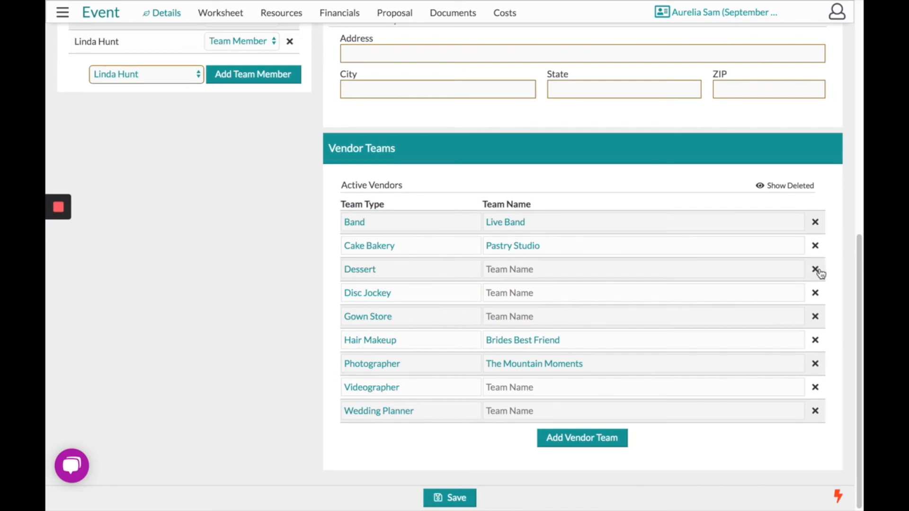
mouse_move(619, 345)
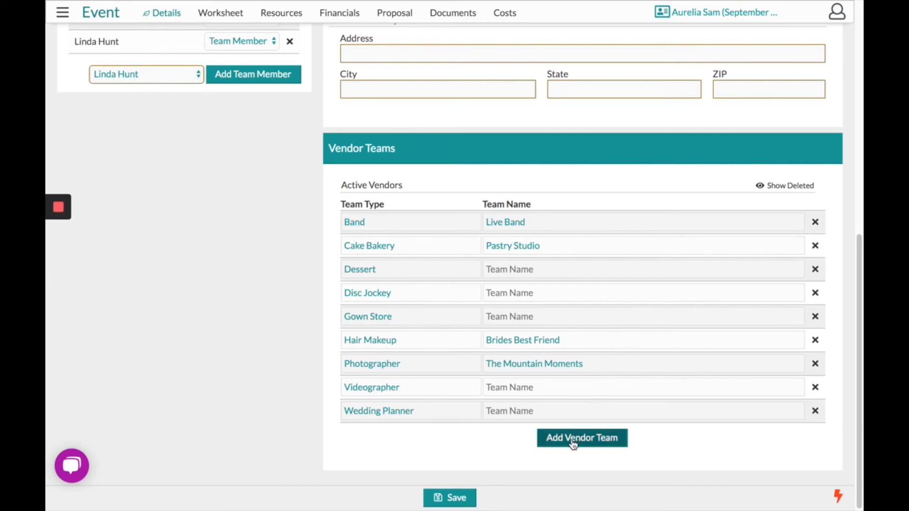
- Add a vendor team with type 'Custom' and name 'custom', then save the event
click(582, 437)
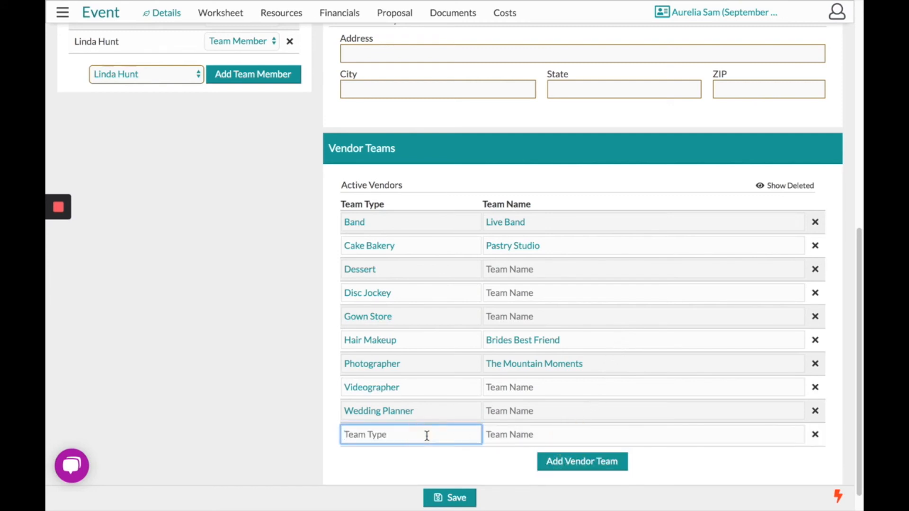
text(Custom)
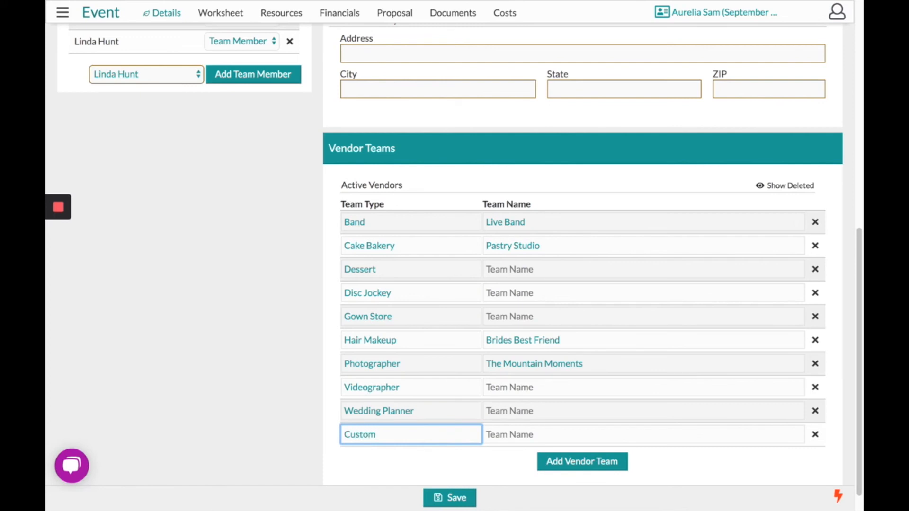
text(cust)
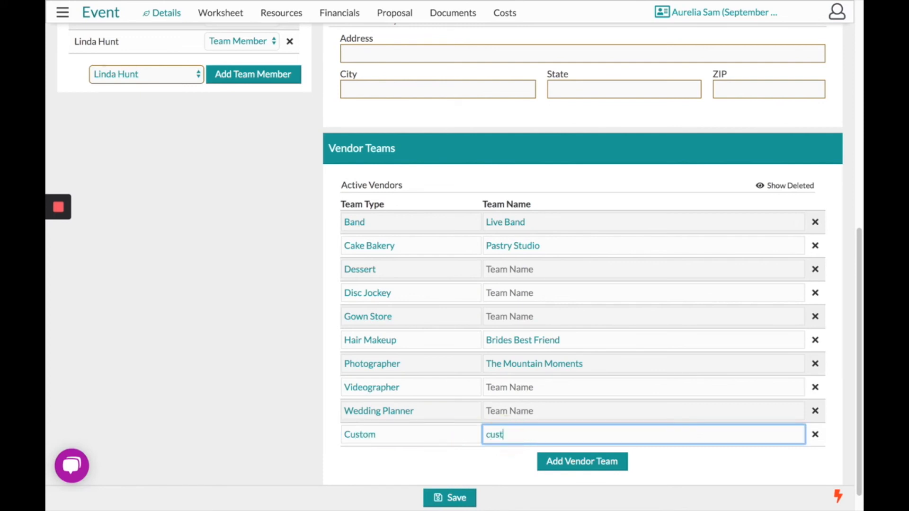
text(om)
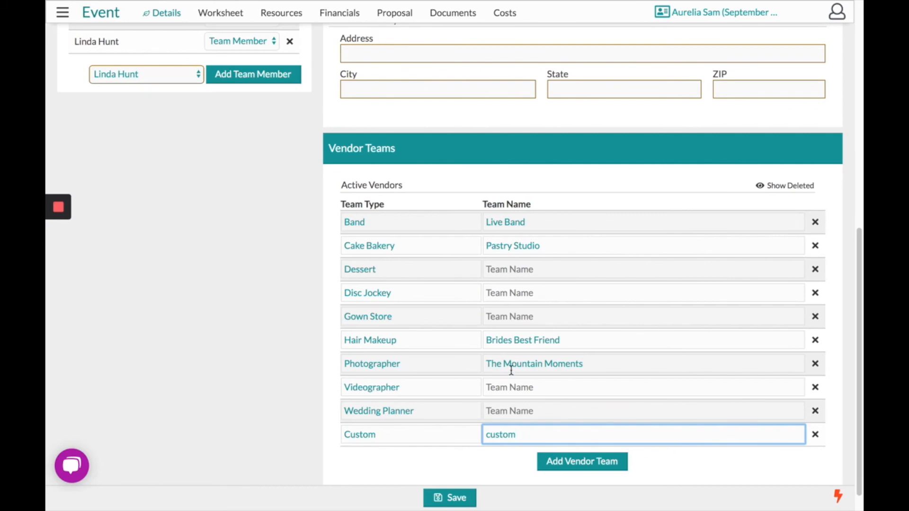
click(450, 498)
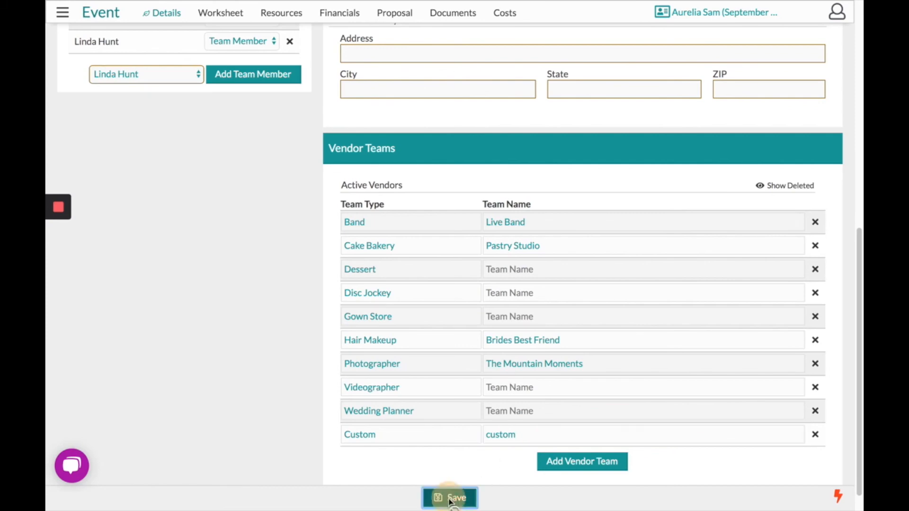
click(450, 497)
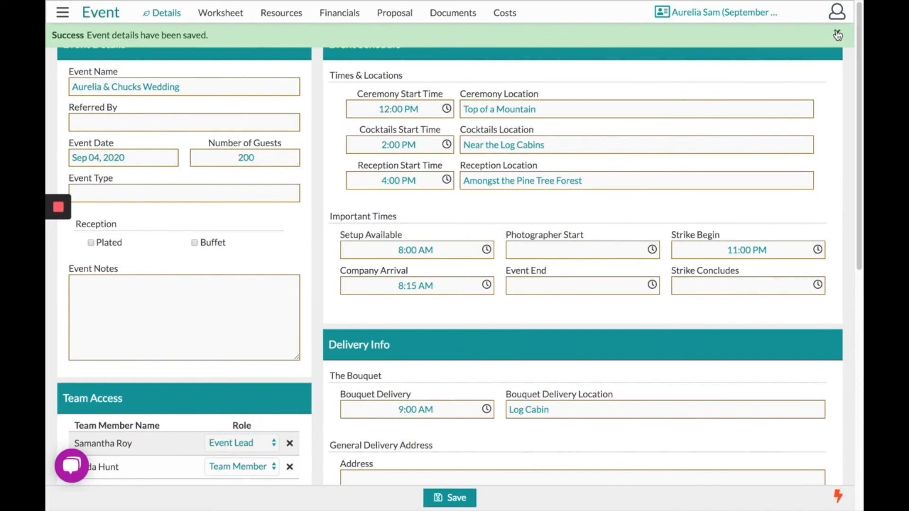
- Close the 'Event details have been saved' banner
click(837, 34)
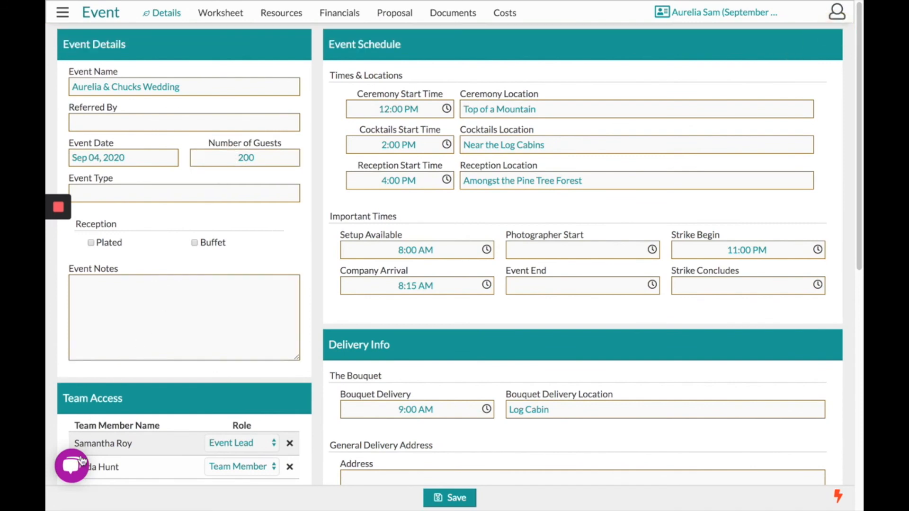
click(71, 467)
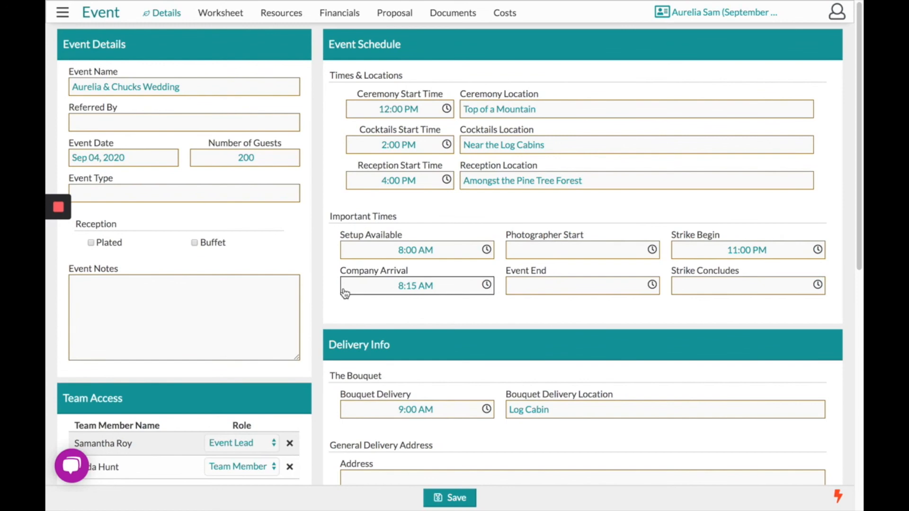
mouse_move(225, 260)
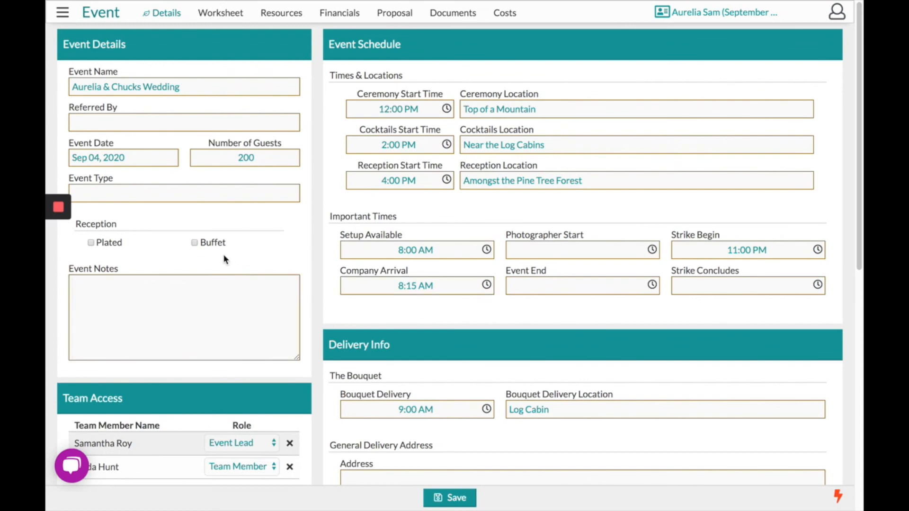
mouse_move(126, 215)
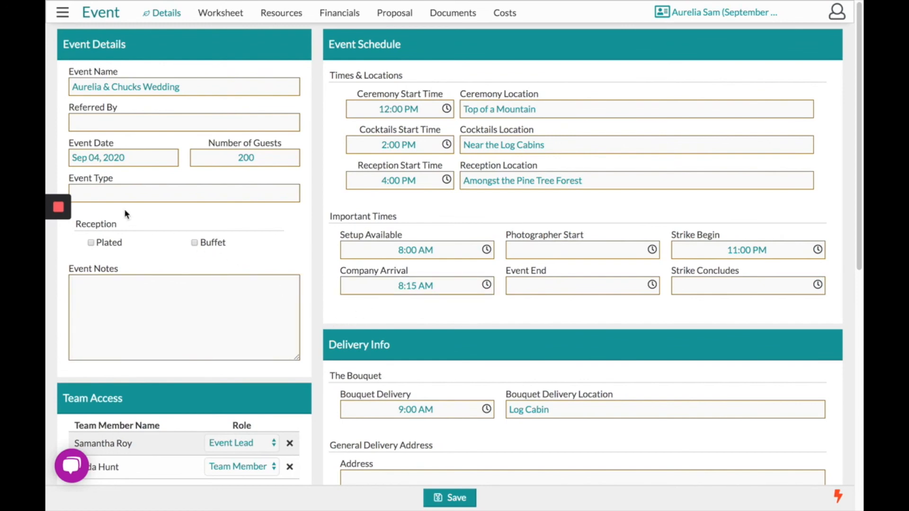